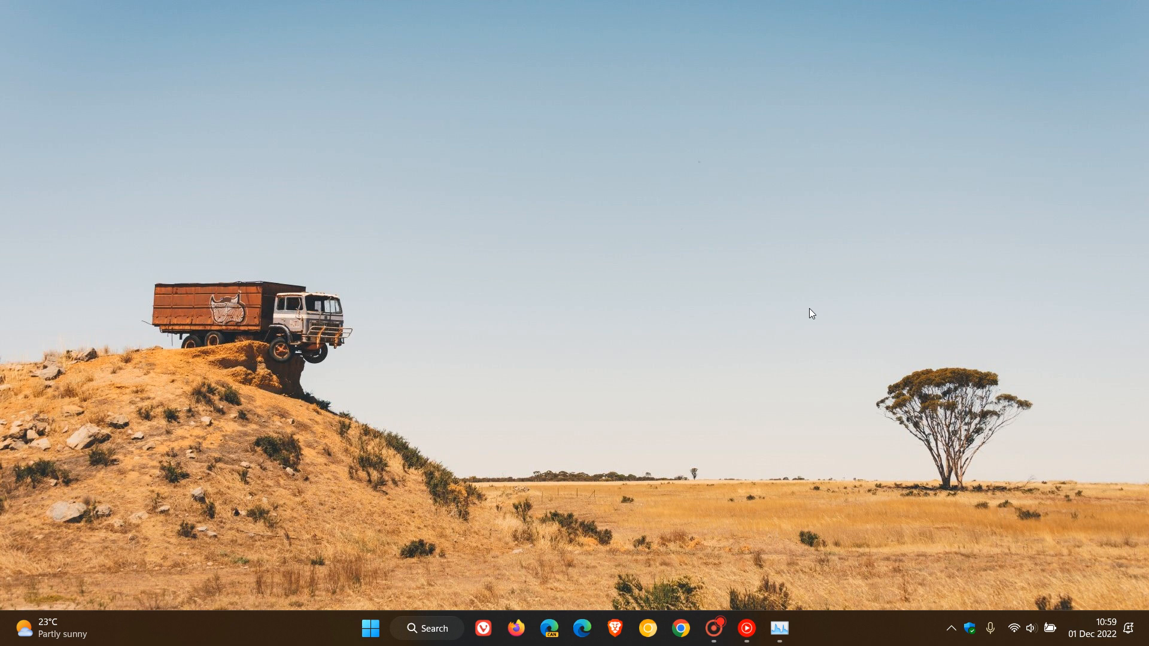
Open the Start menu from the taskbar to show pinned apps.
click(369, 629)
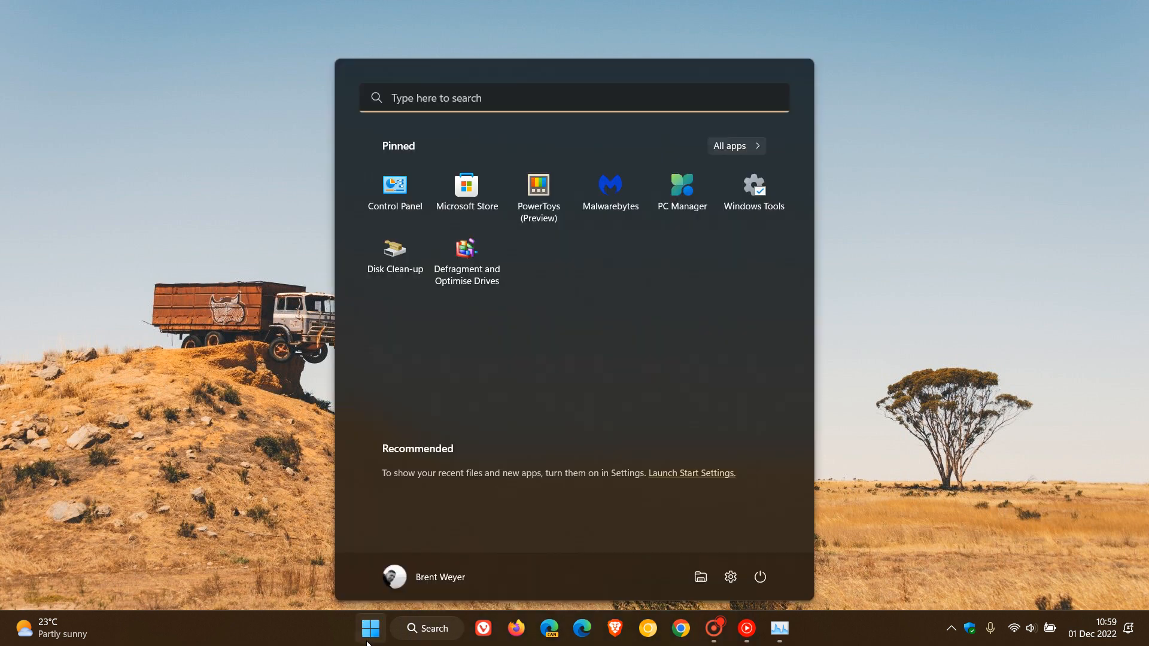
Launch Settings from Start and view the Windows Update history of installed updates.
click(730, 577)
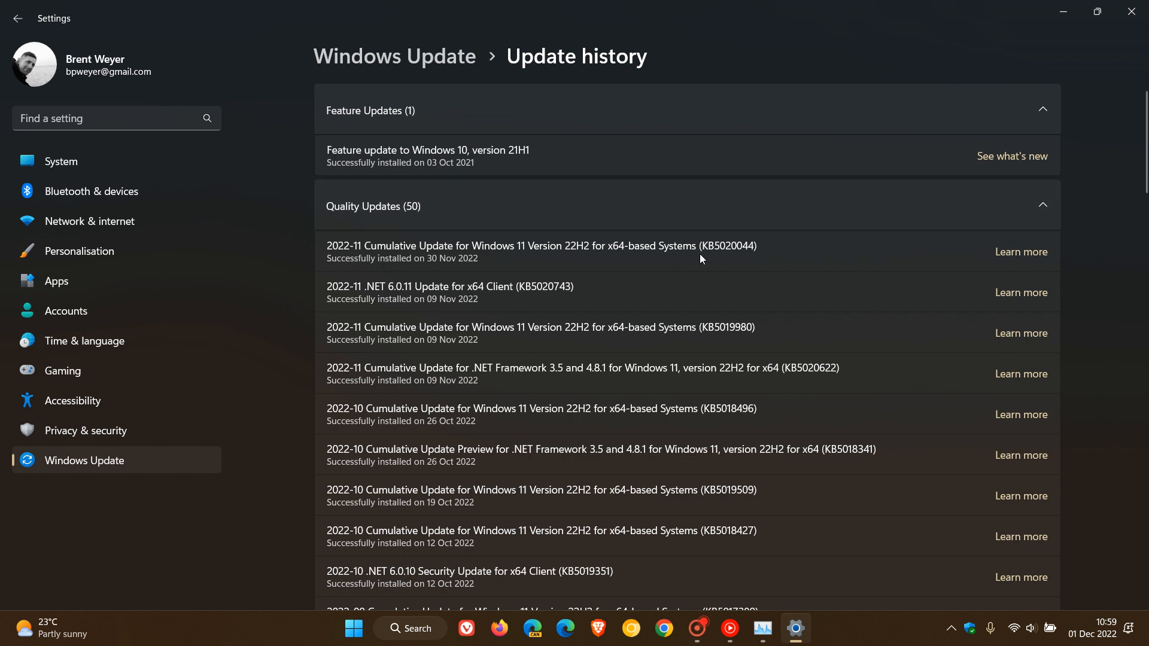
mouse_move(818, 250)
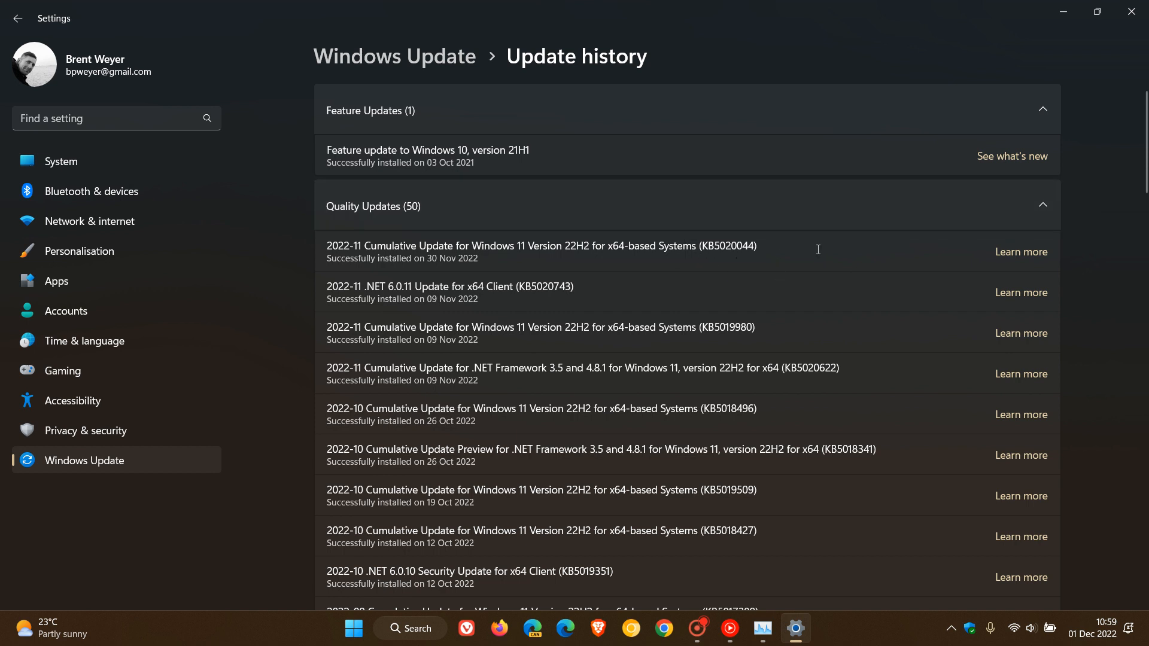
mouse_move(806, 258)
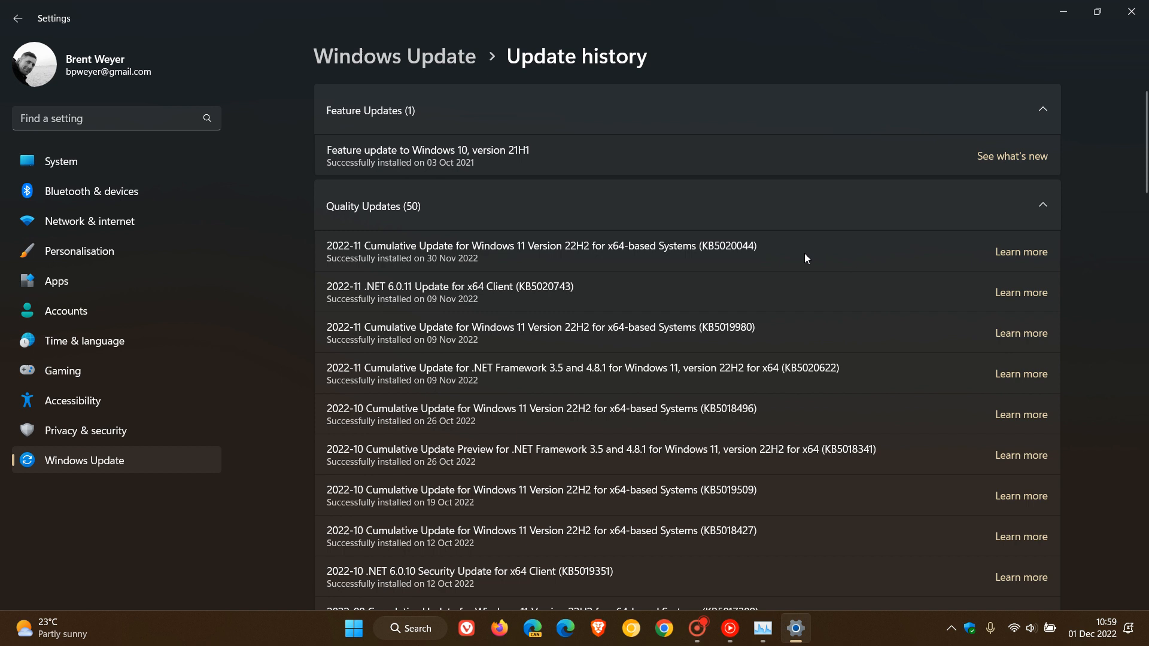
mouse_move(792, 247)
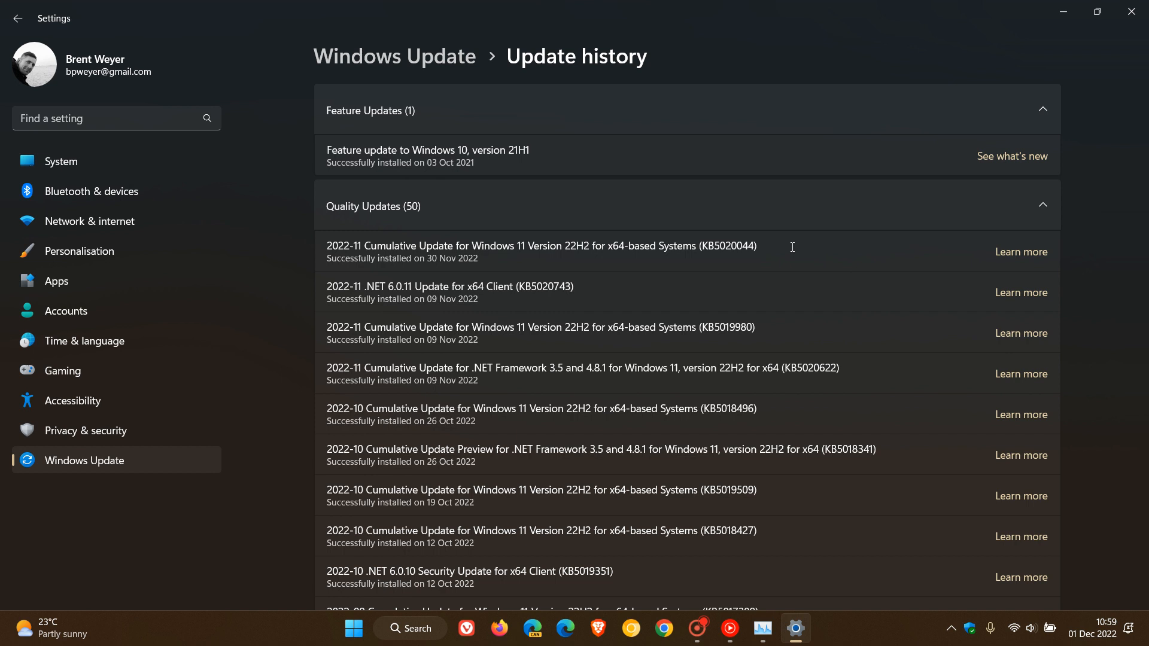
mouse_move(796, 259)
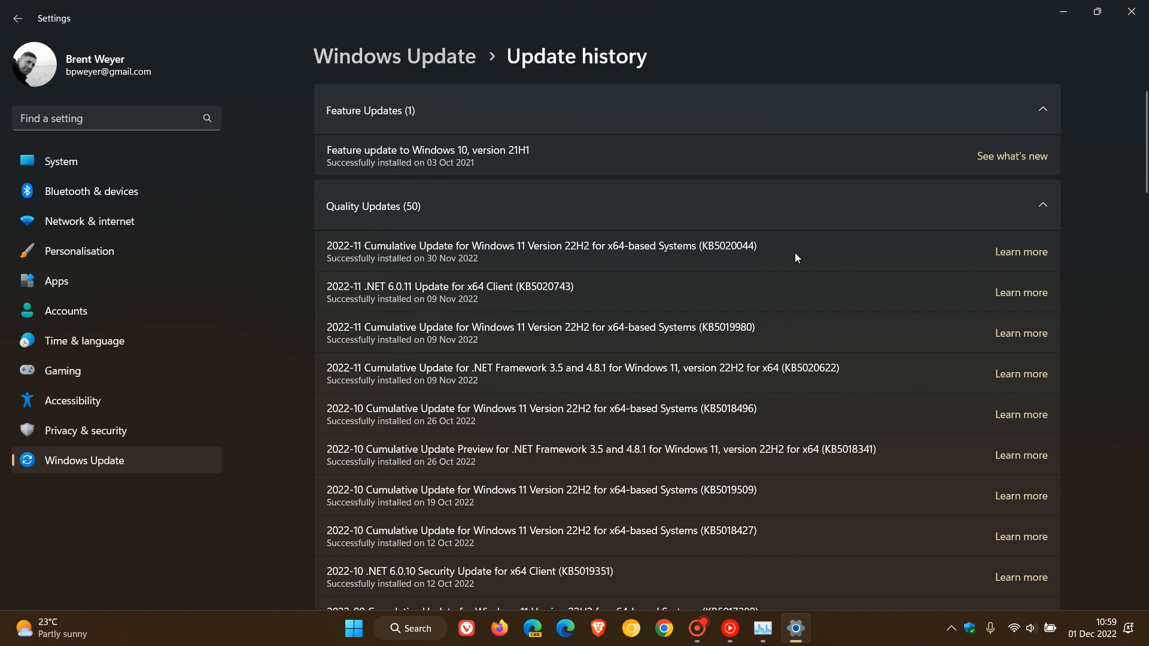
mouse_move(793, 260)
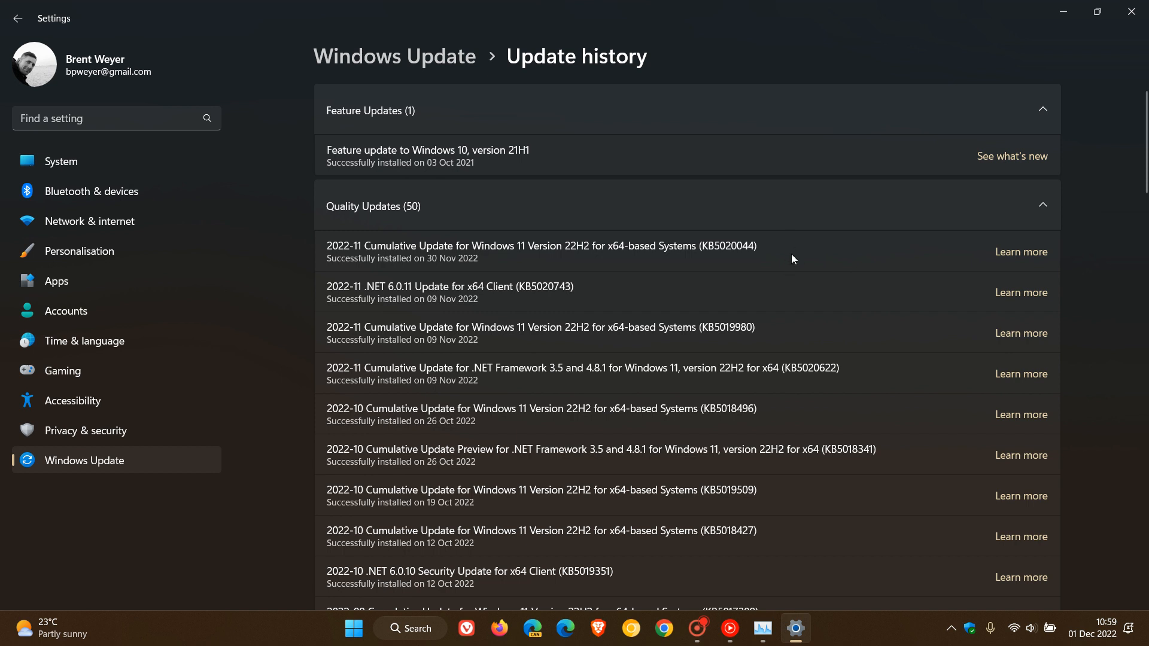
mouse_move(1063, 12)
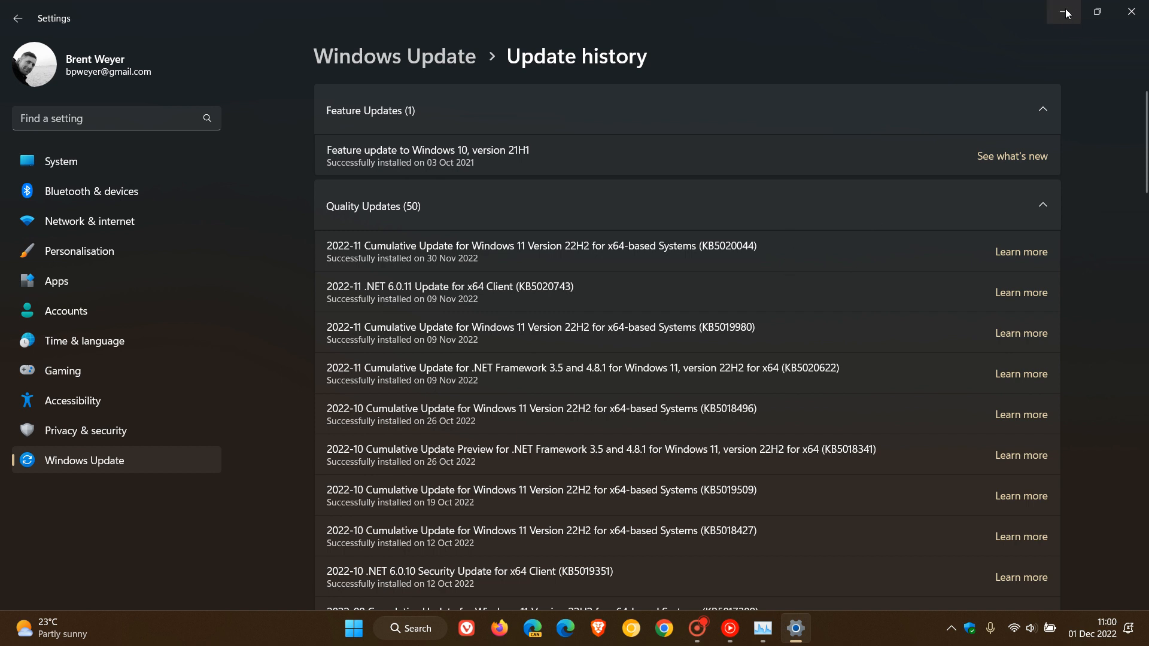
mouse_move(1064, 12)
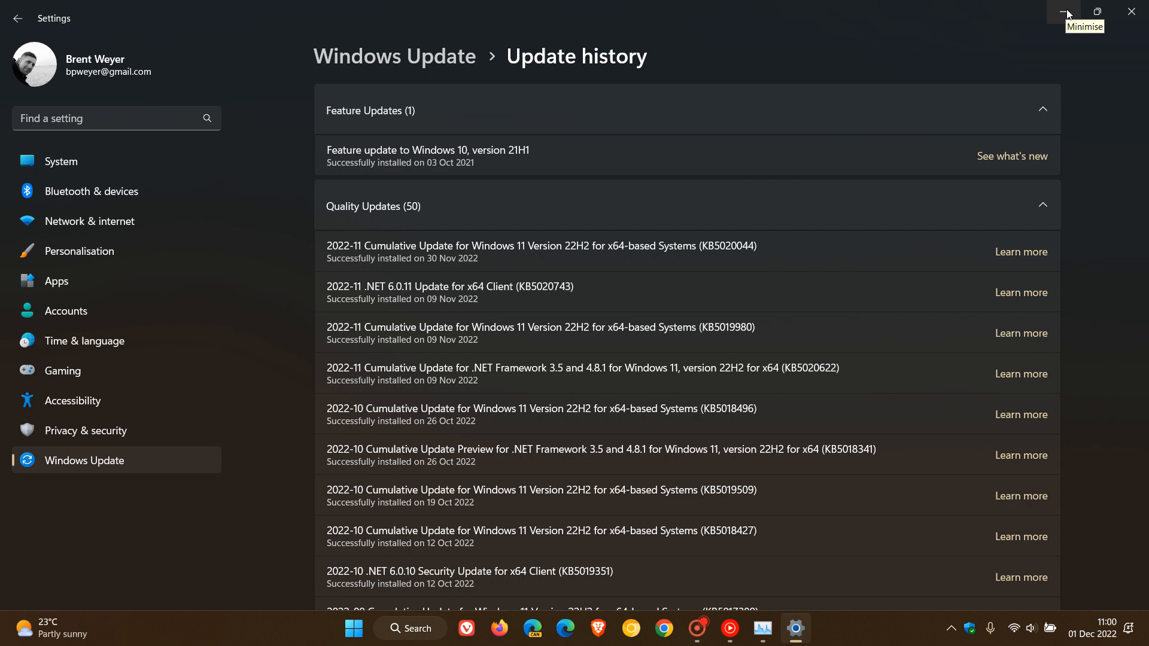
Minimise Settings and launch Task Manager from the Start button's right-click menu.
click(1061, 11)
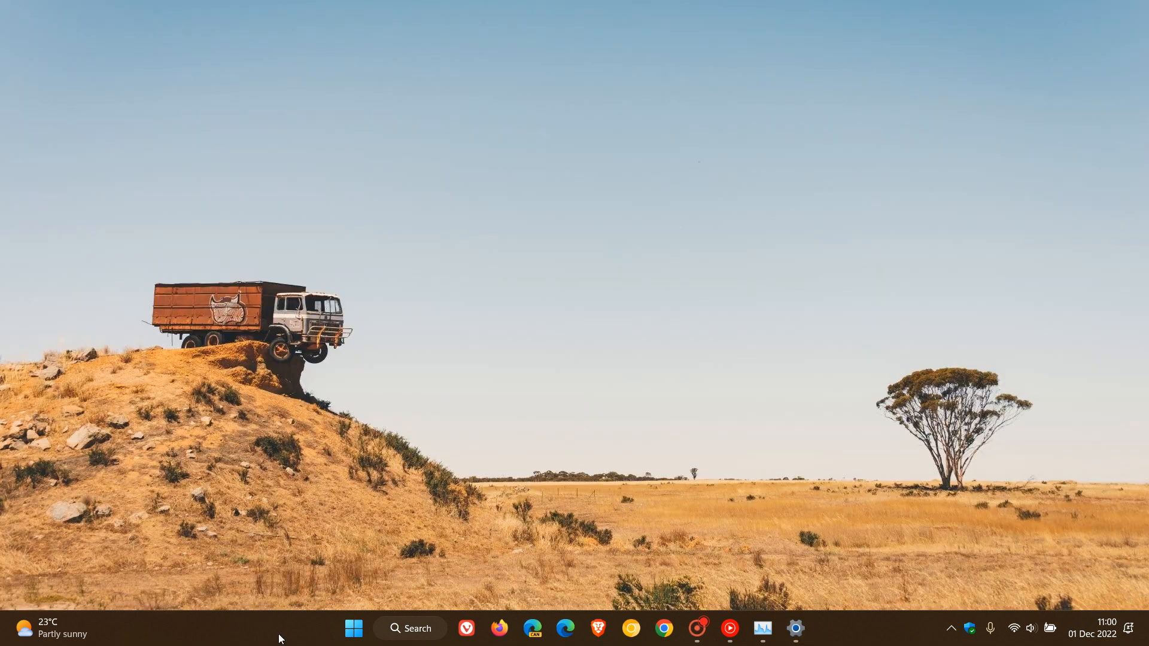
right_click(280, 638)
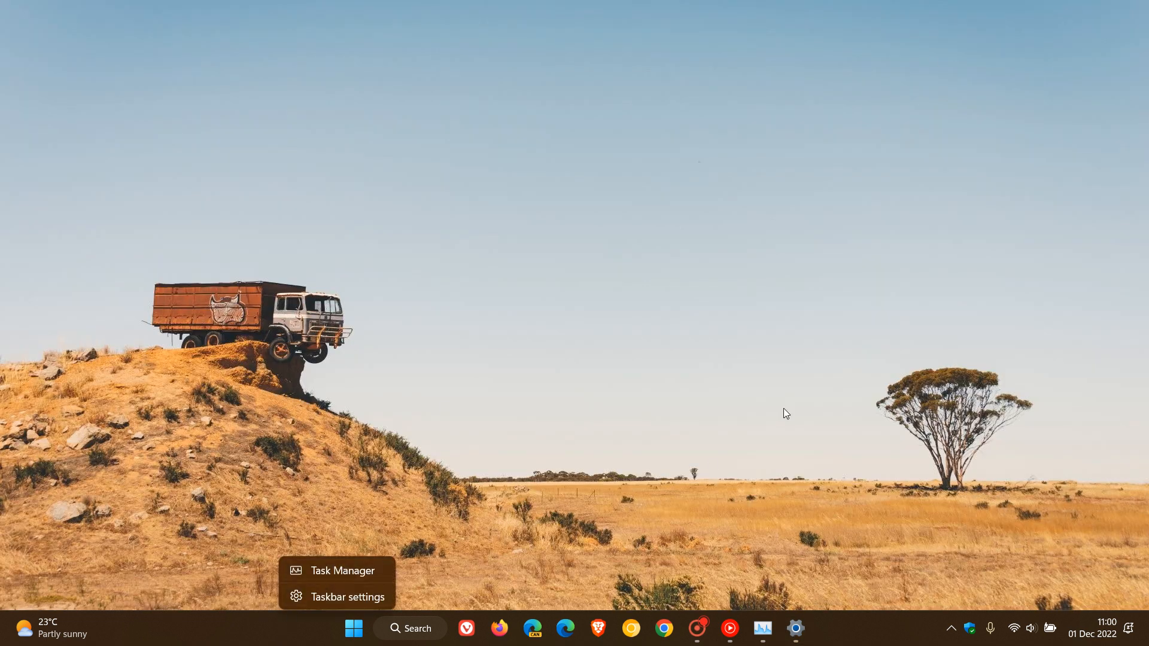
click(343, 570)
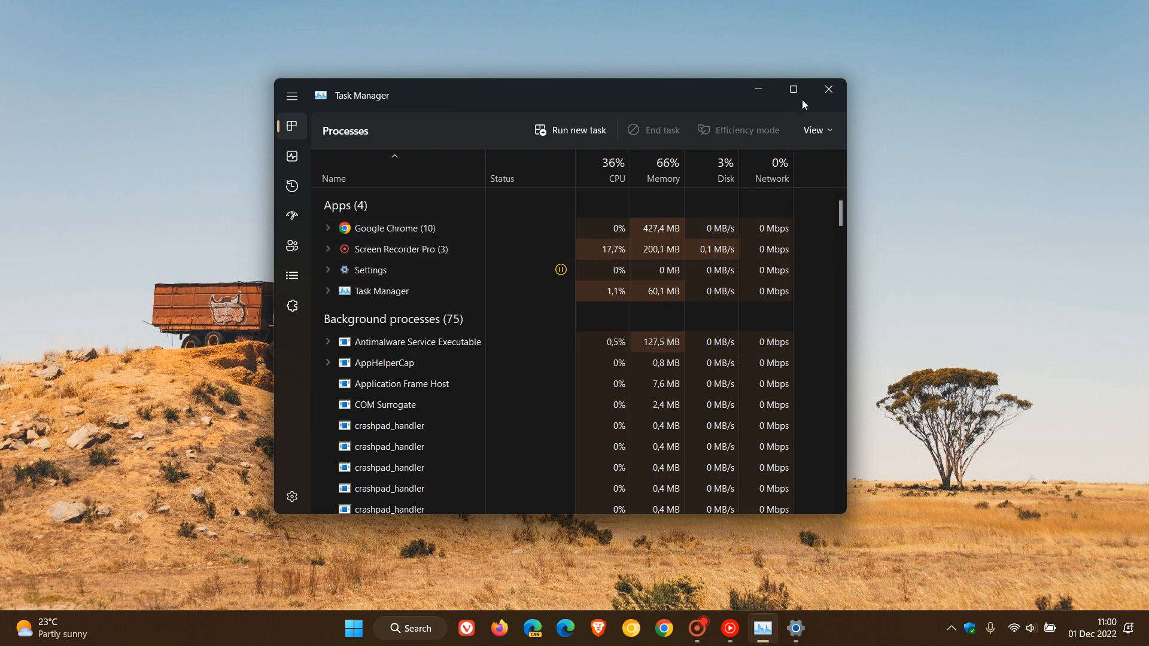
Maximise Task Manager to review CPU performance, then return to Settings Personalisation.
click(793, 89)
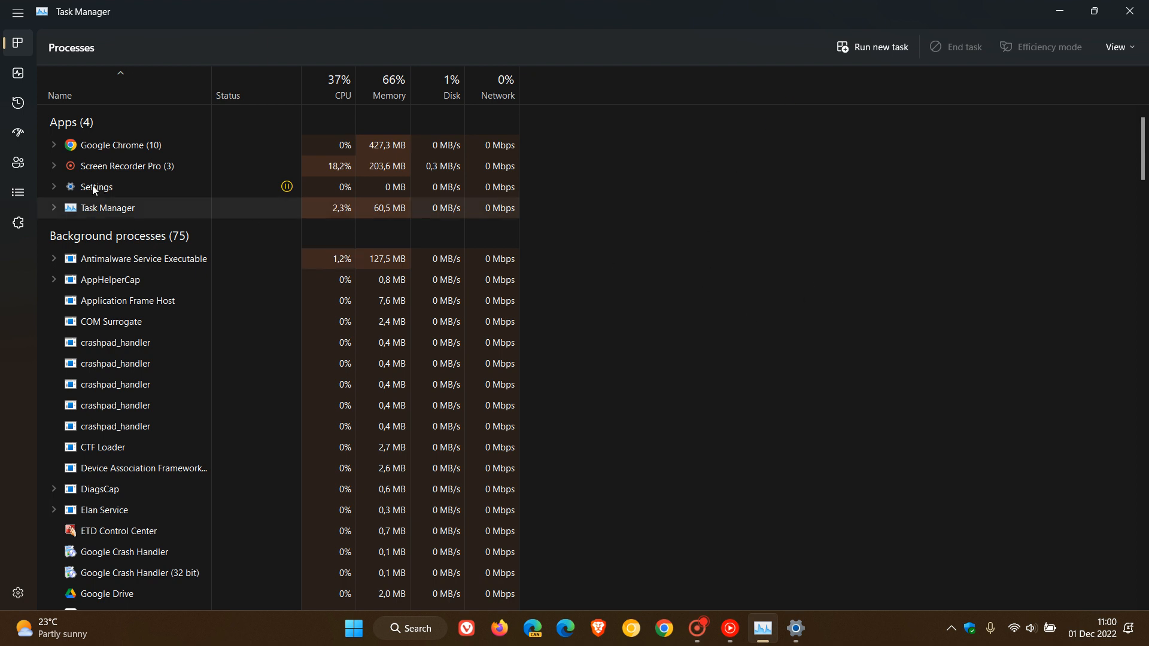
click(17, 74)
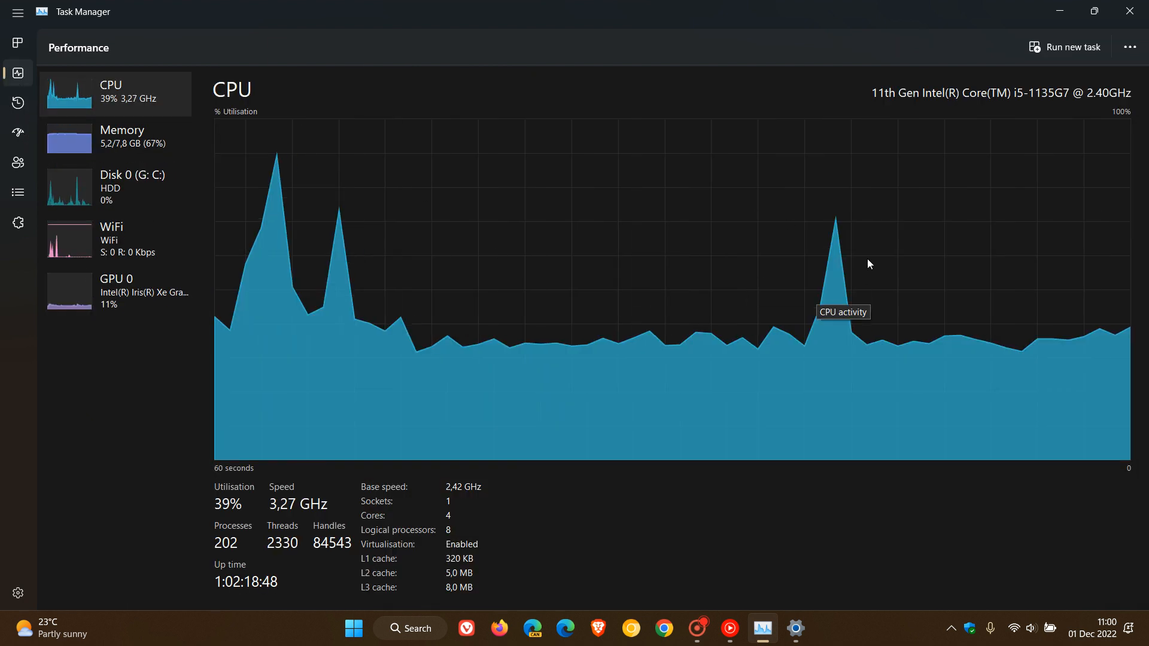
mouse_move(825, 37)
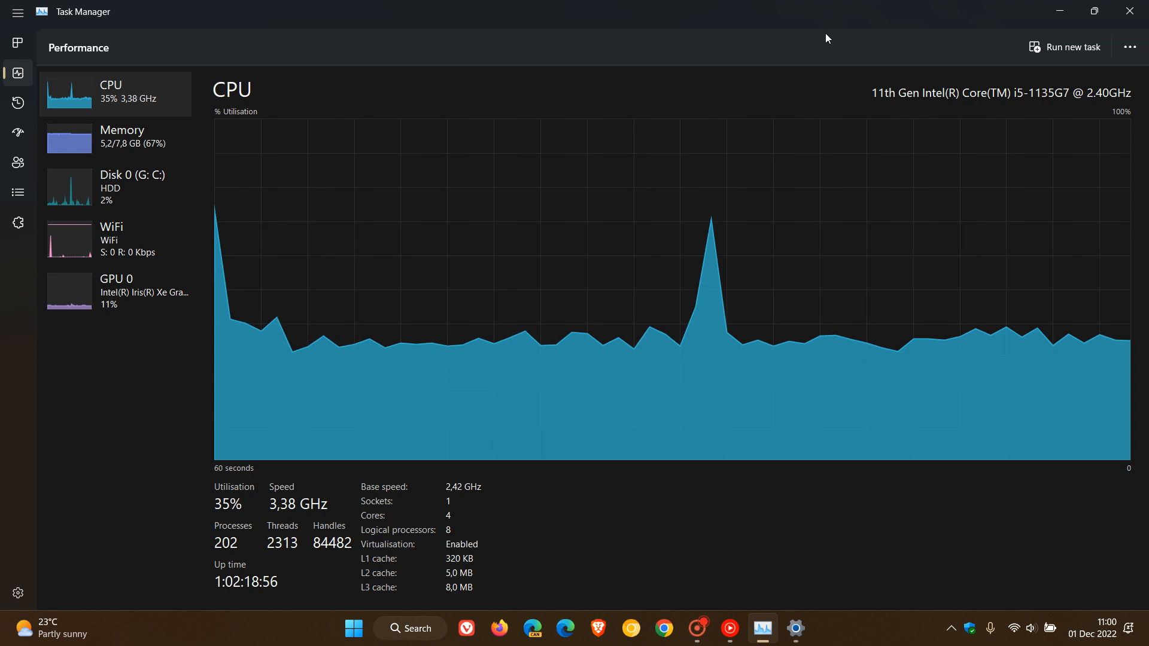
mouse_move(838, 40)
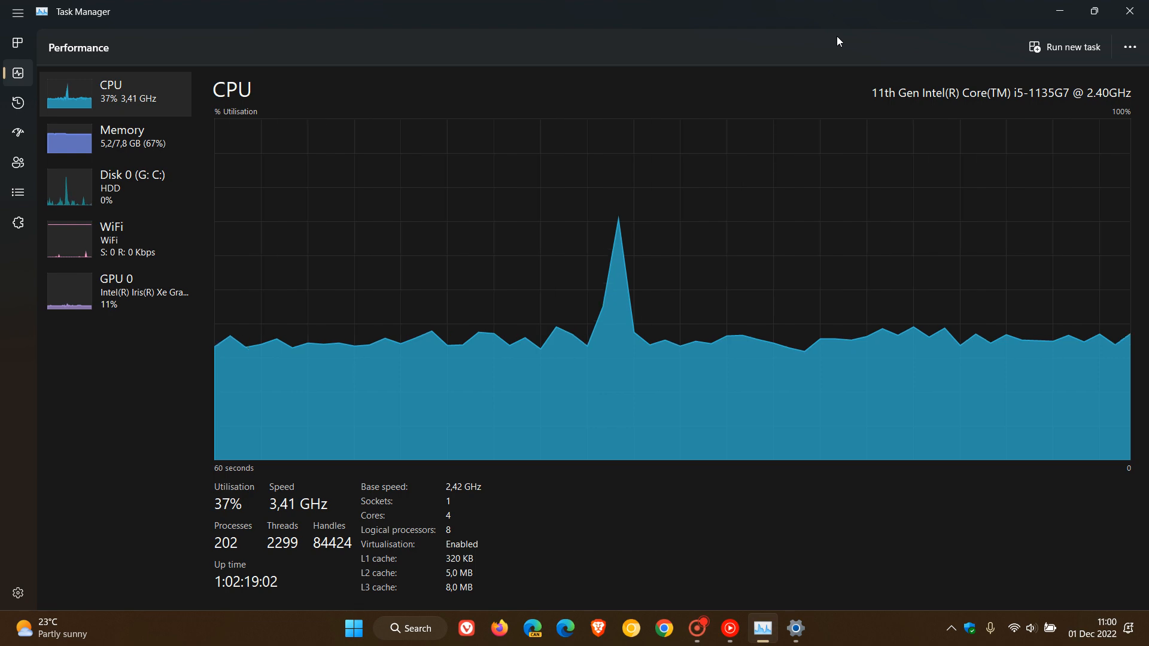
mouse_move(872, 40)
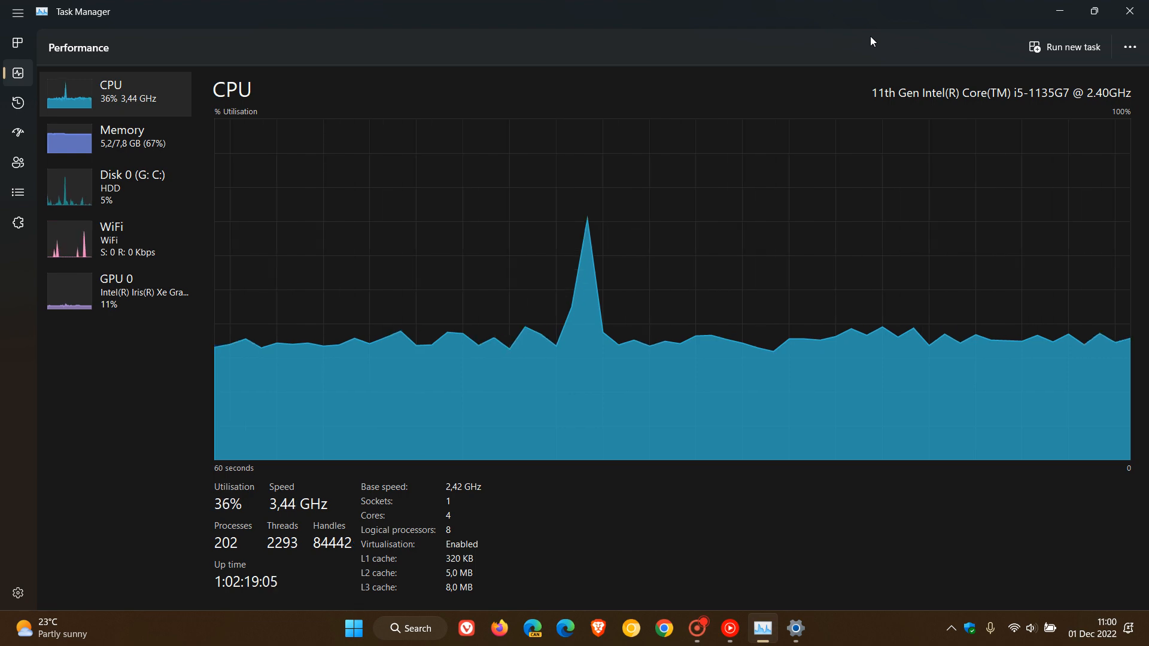
click(1128, 10)
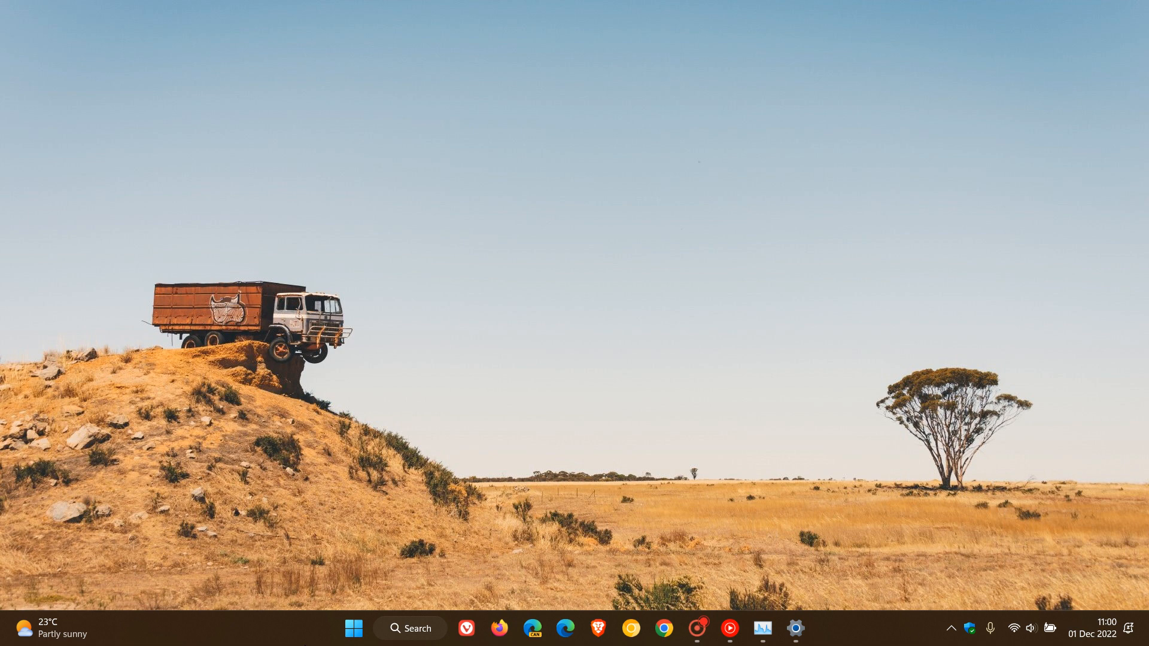
click(796, 628)
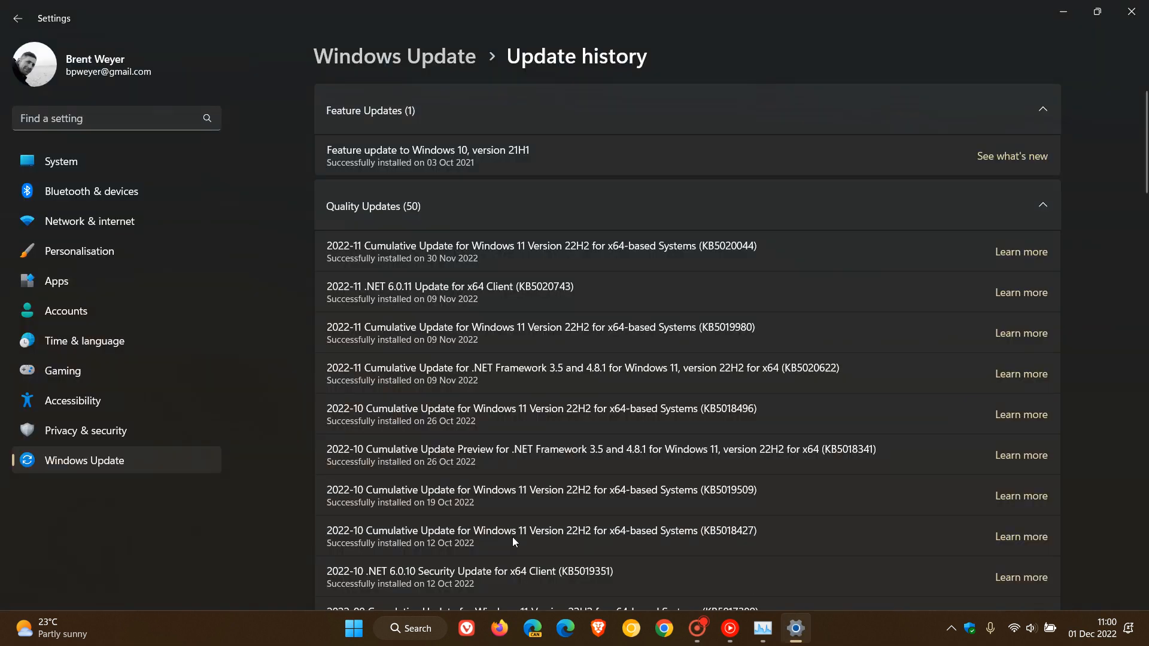
click(79, 251)
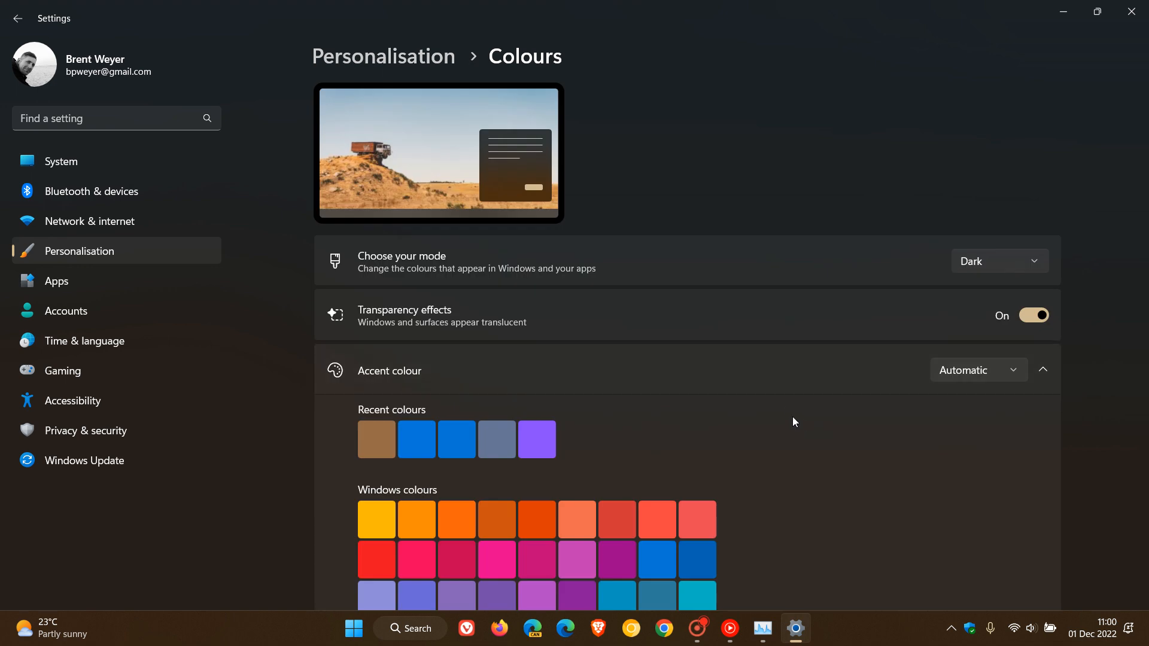
mouse_move(764, 259)
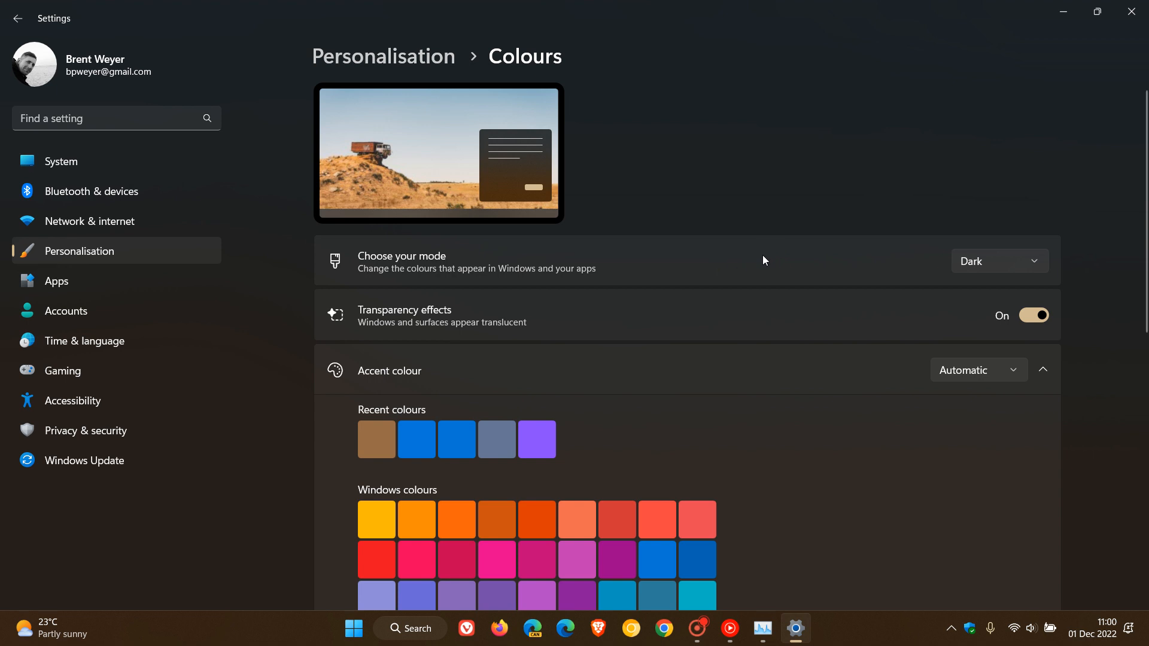
Expand the 'Choose your mode' dropdown to reveal Light, Dark and Custom.
click(1000, 261)
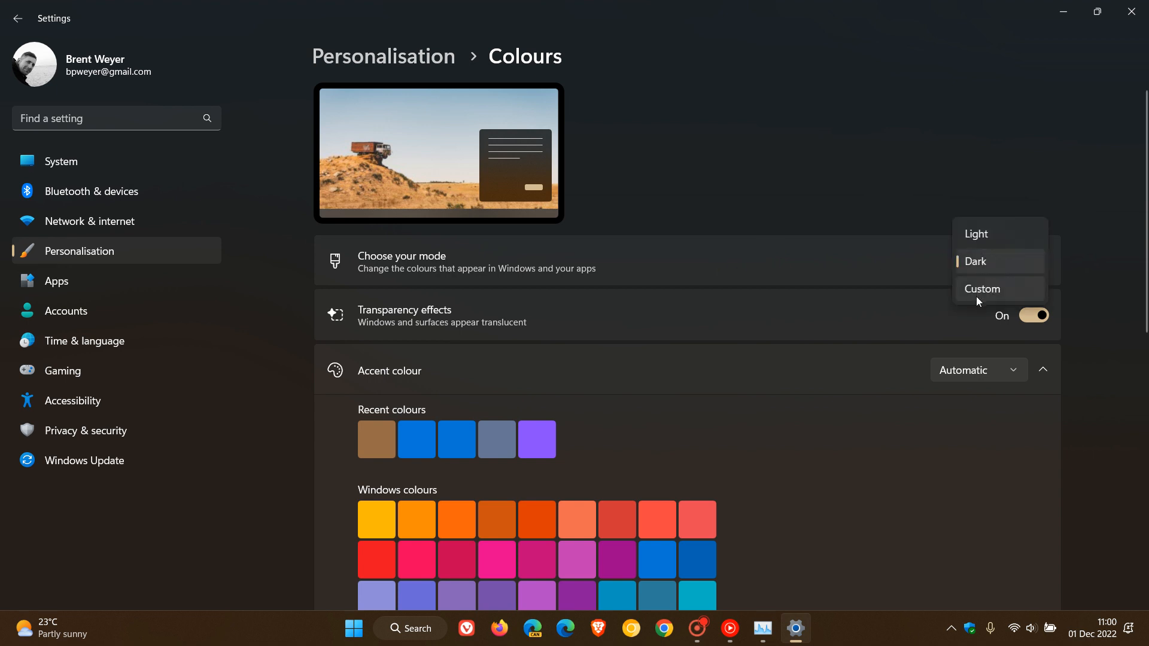
mouse_move(976, 293)
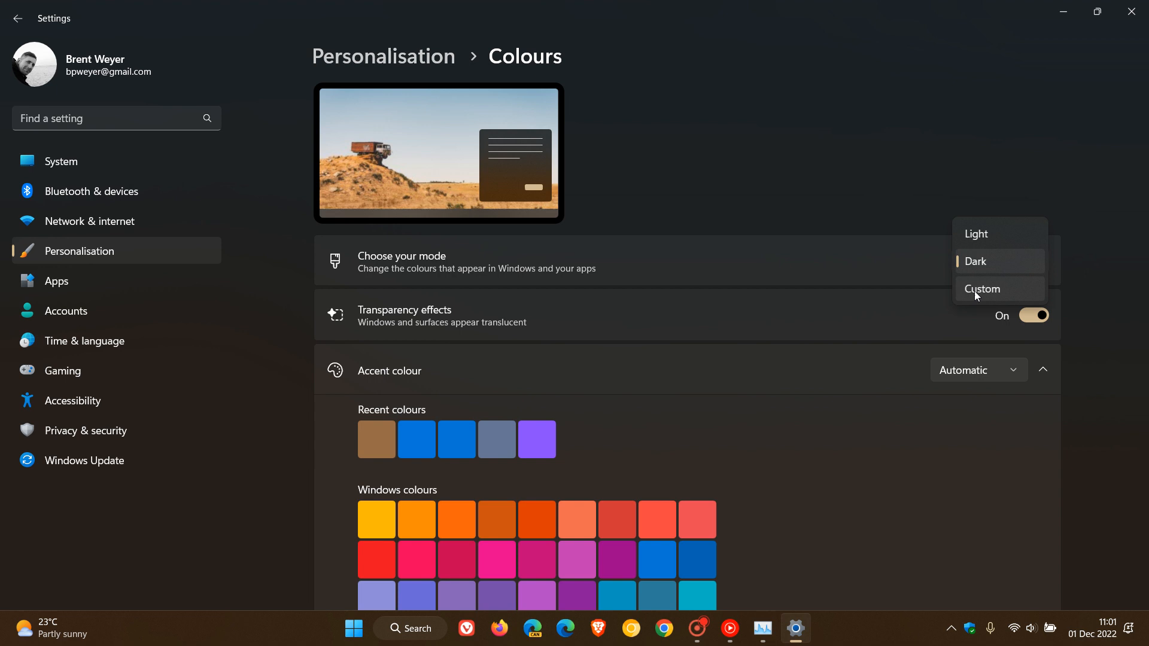
mouse_move(973, 263)
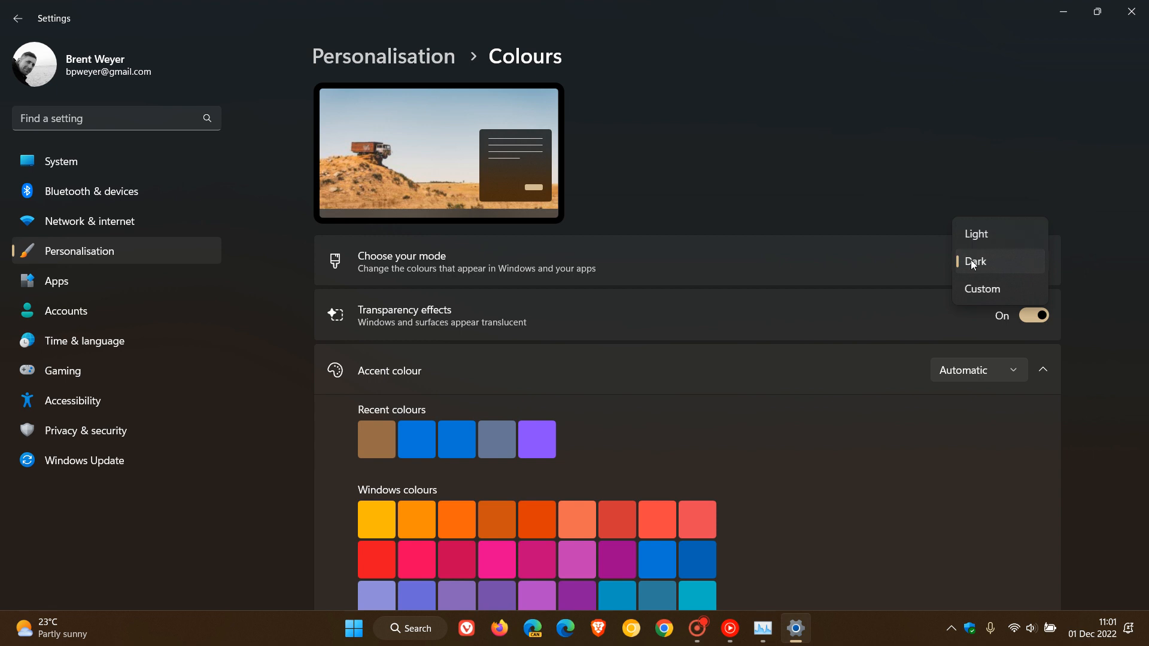
mouse_move(984, 265)
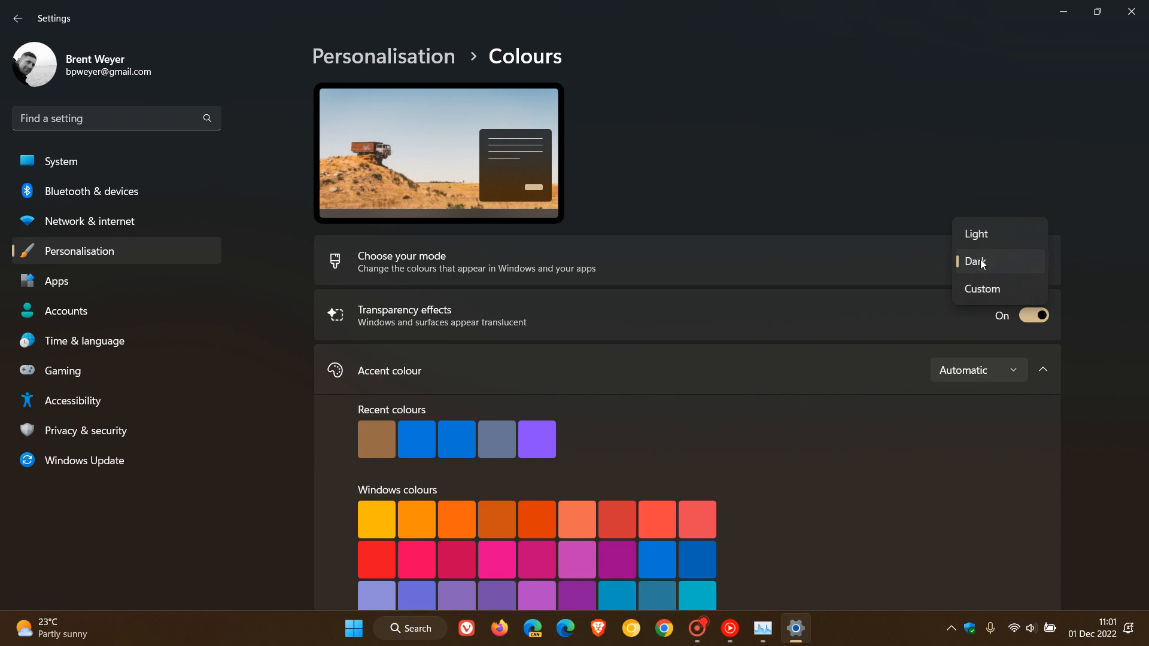
mouse_move(974, 294)
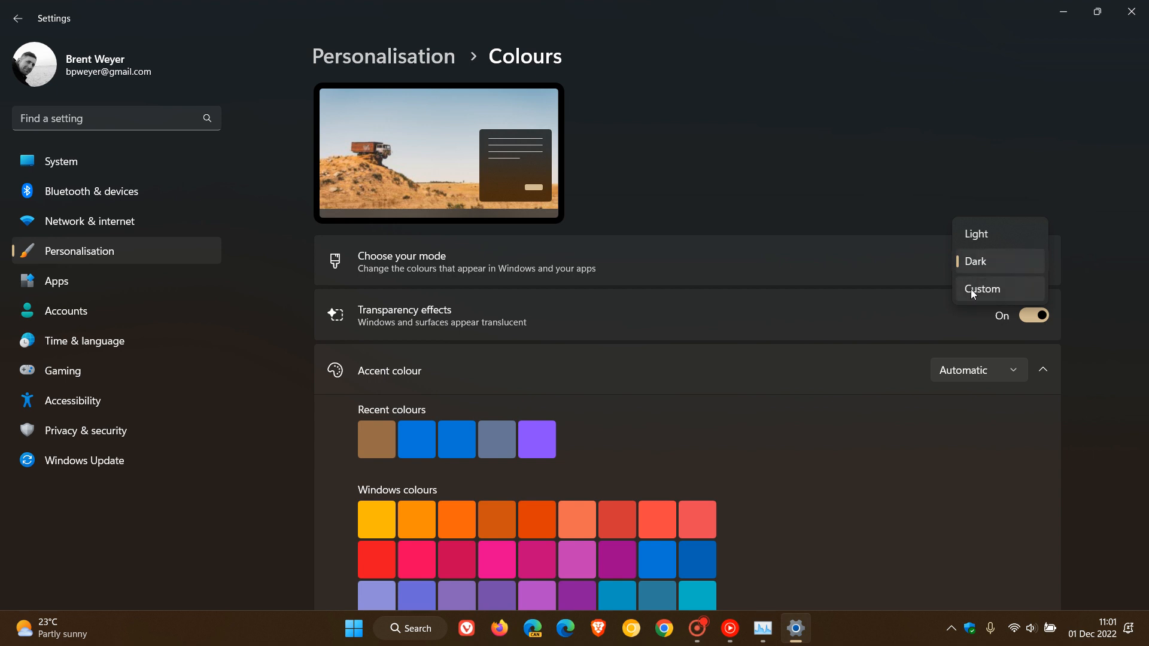
mouse_move(975, 271)
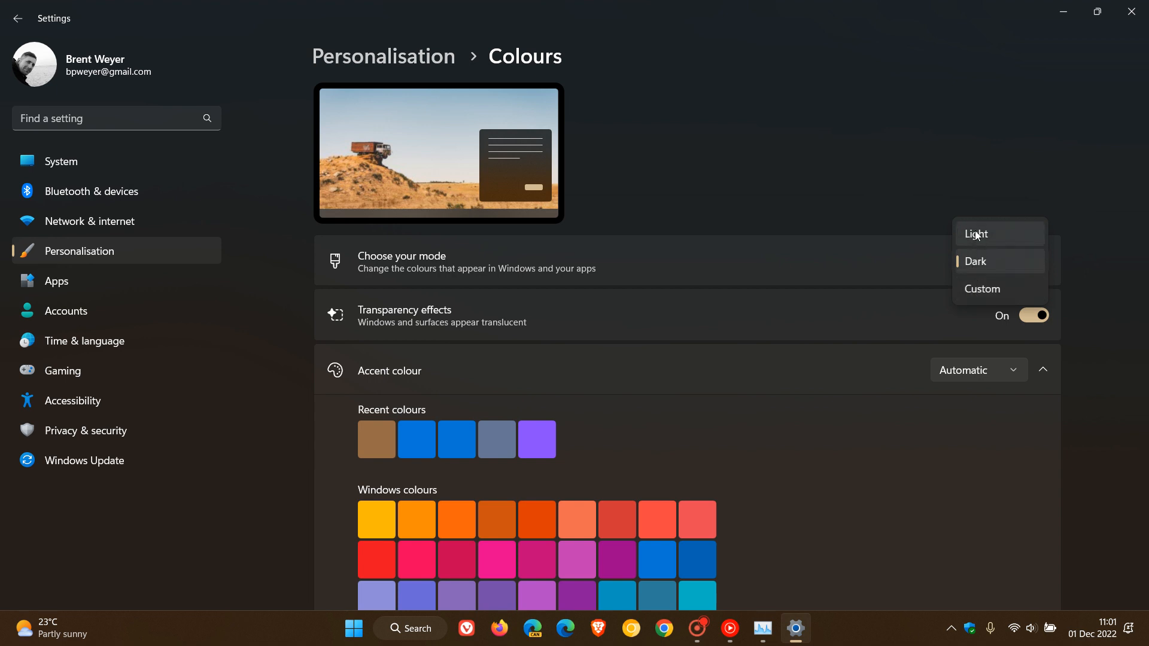
mouse_move(973, 263)
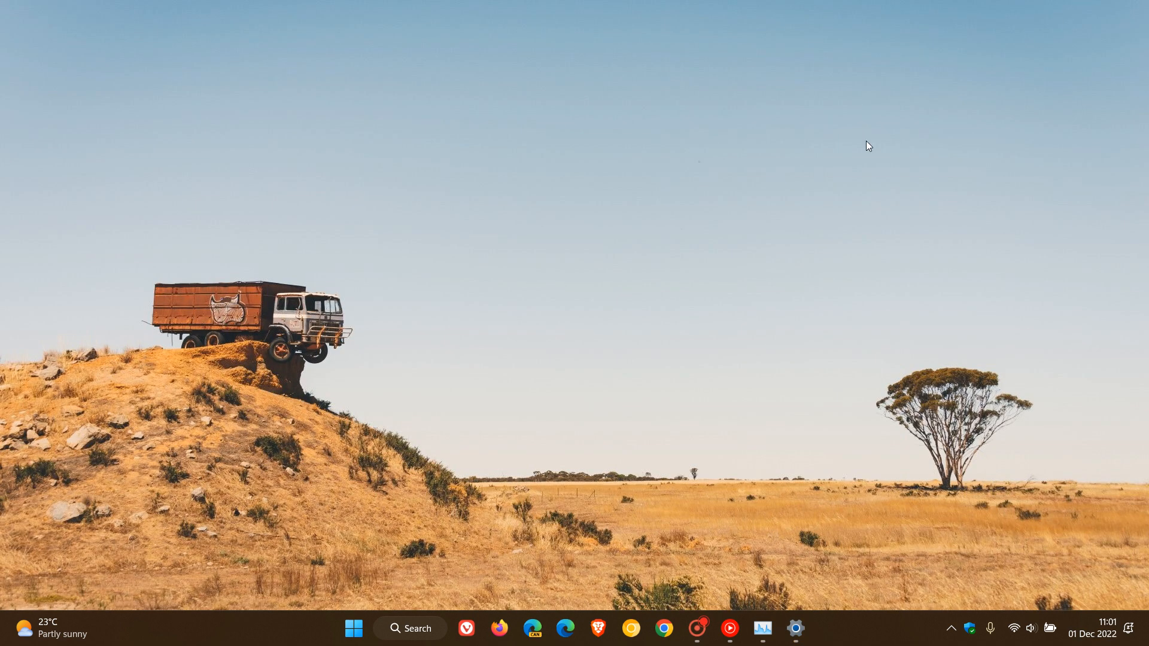
click(762, 629)
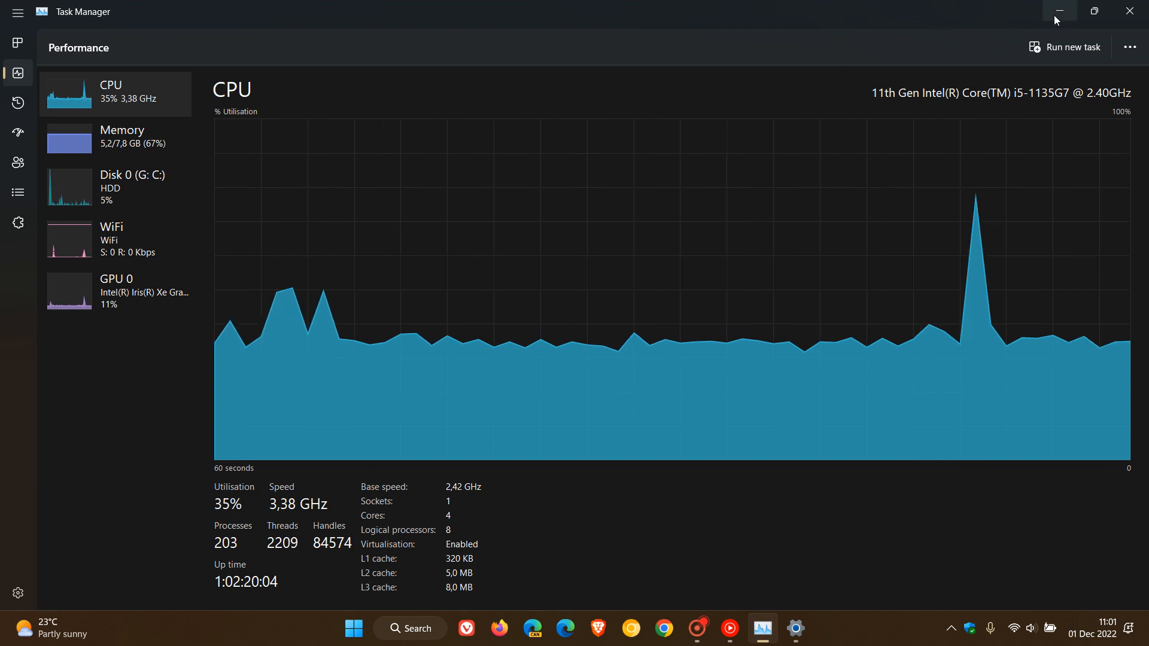
click(1061, 11)
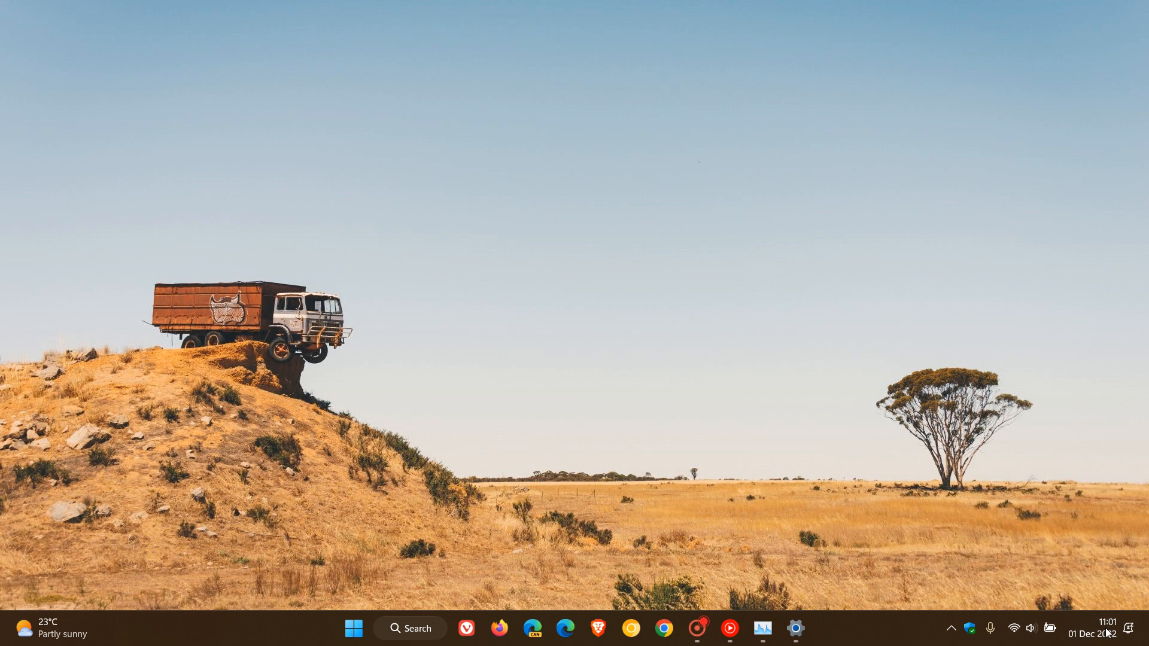
click(1110, 629)
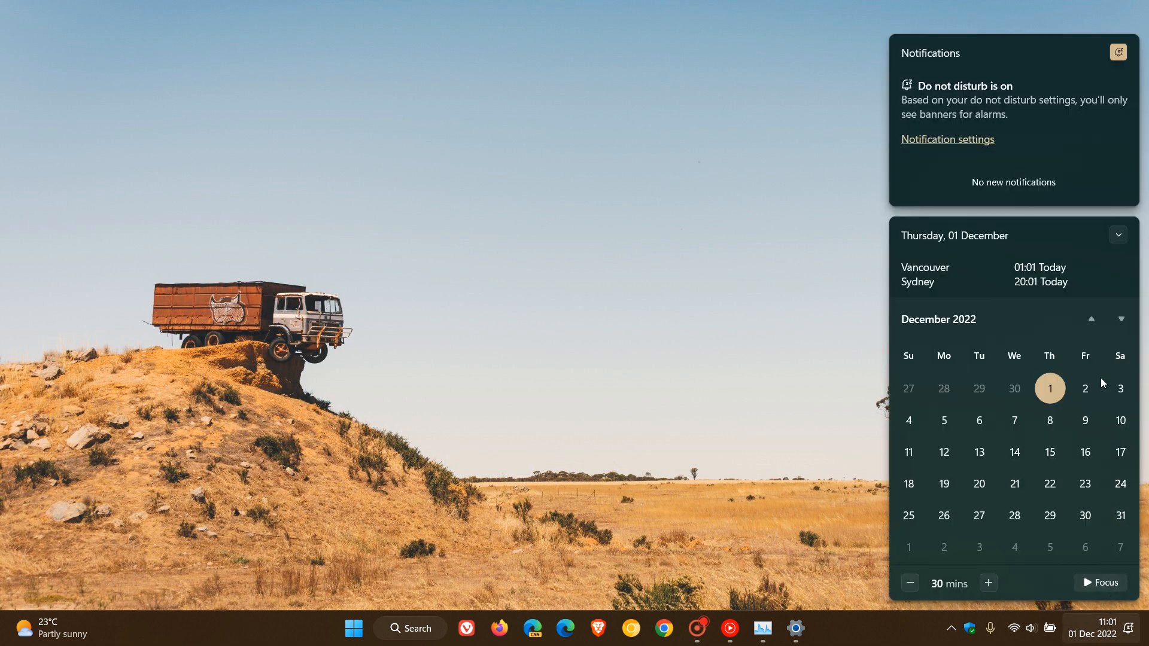
mouse_move(980, 460)
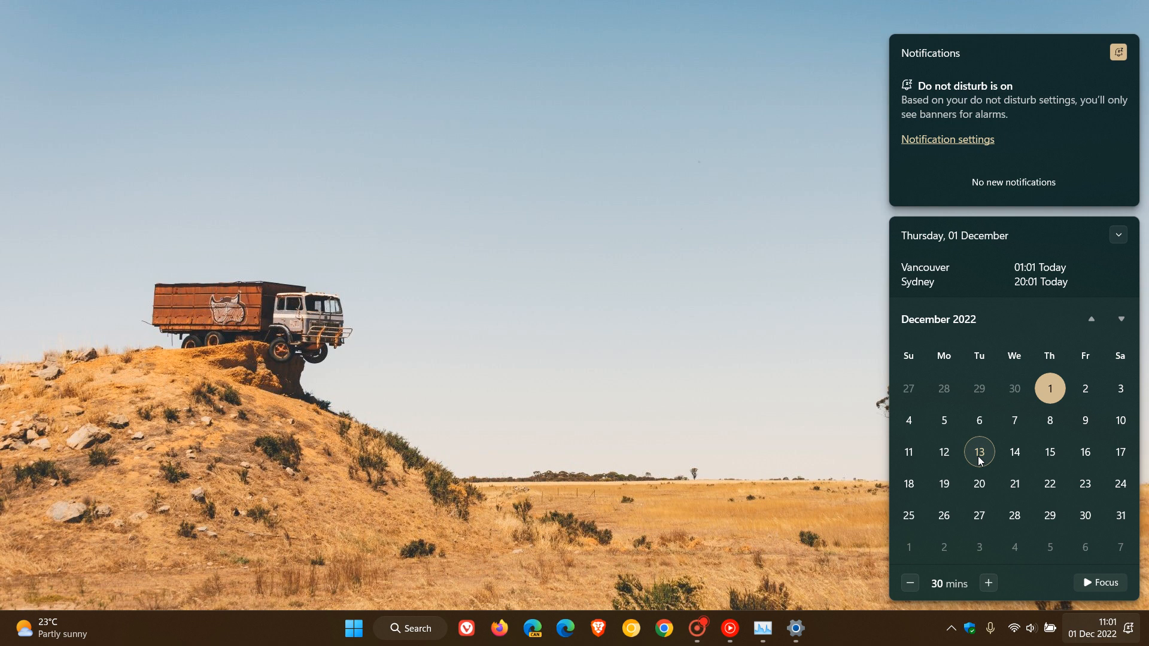
mouse_move(981, 456)
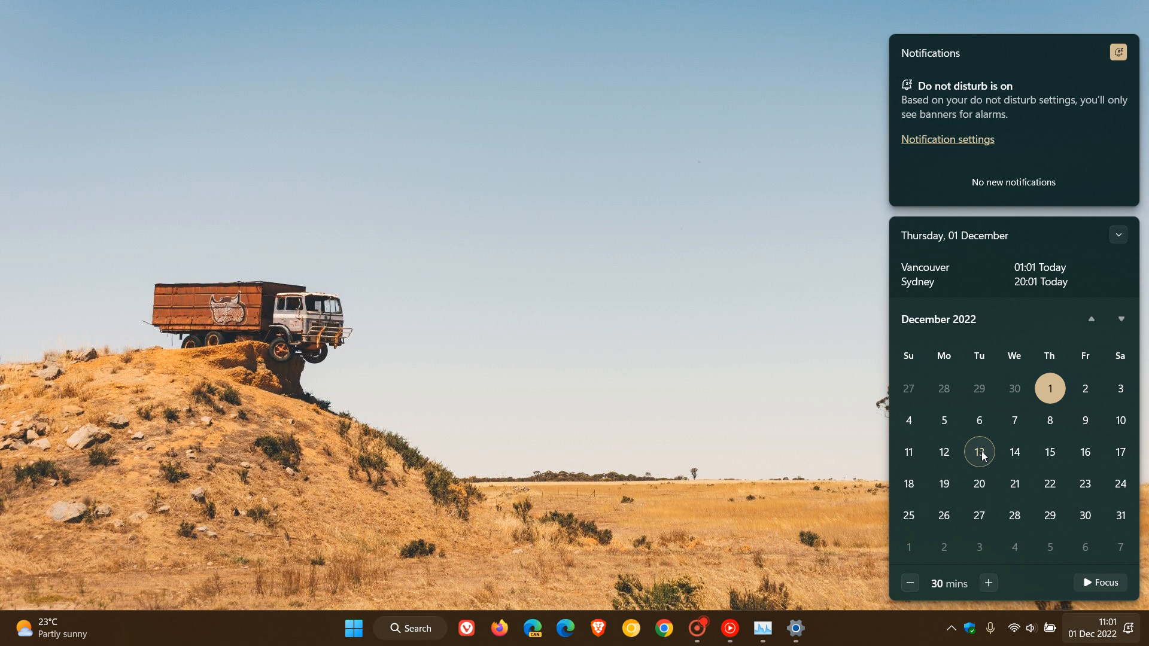
mouse_move(996, 454)
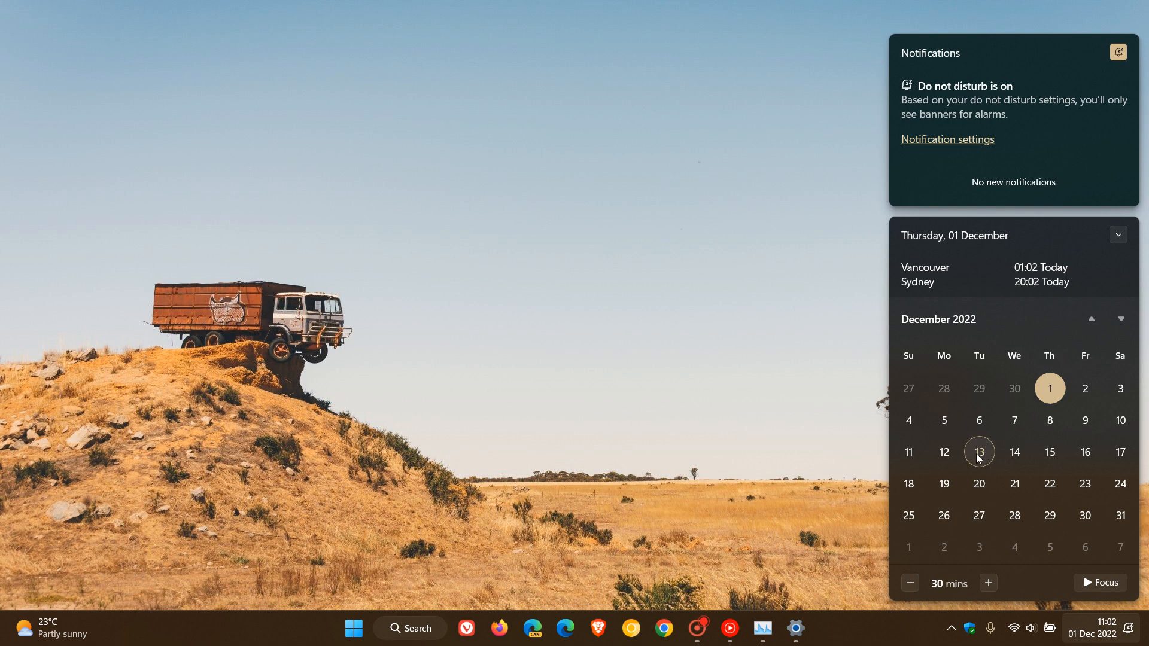
mouse_move(792, 384)
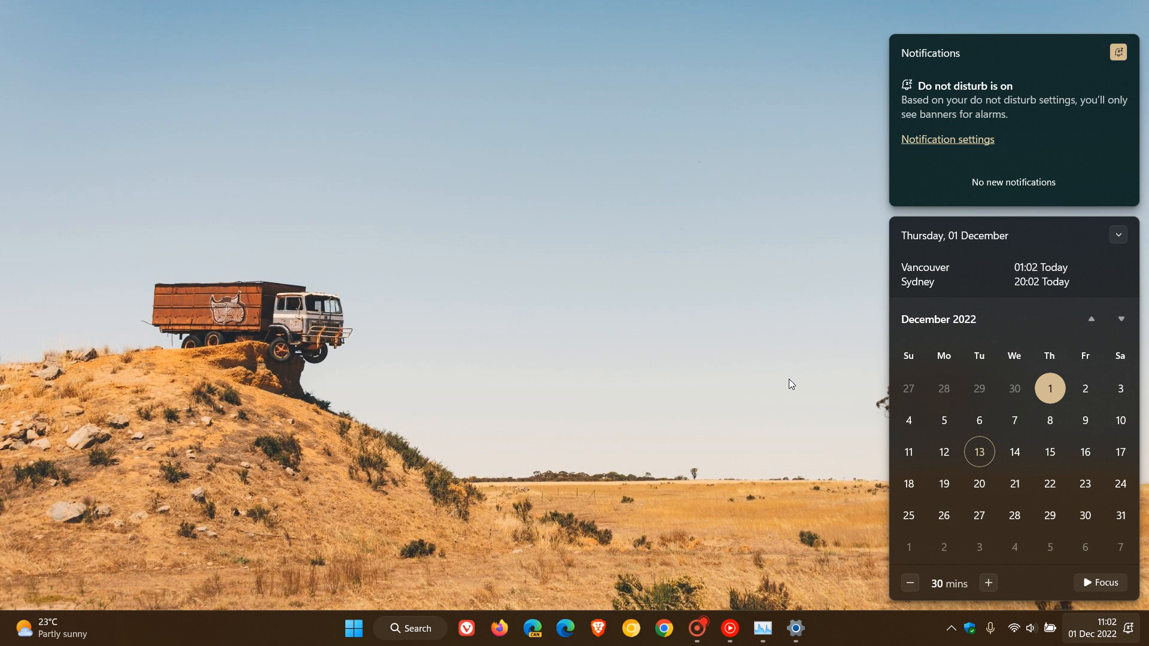
click(792, 384)
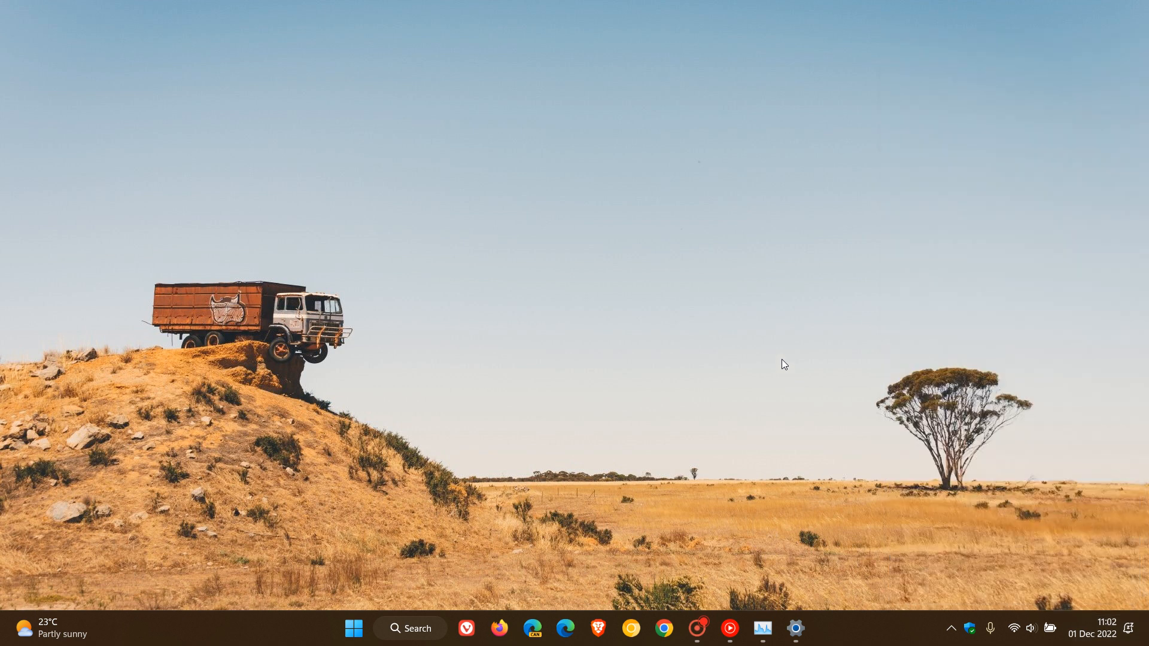
mouse_move(839, 286)
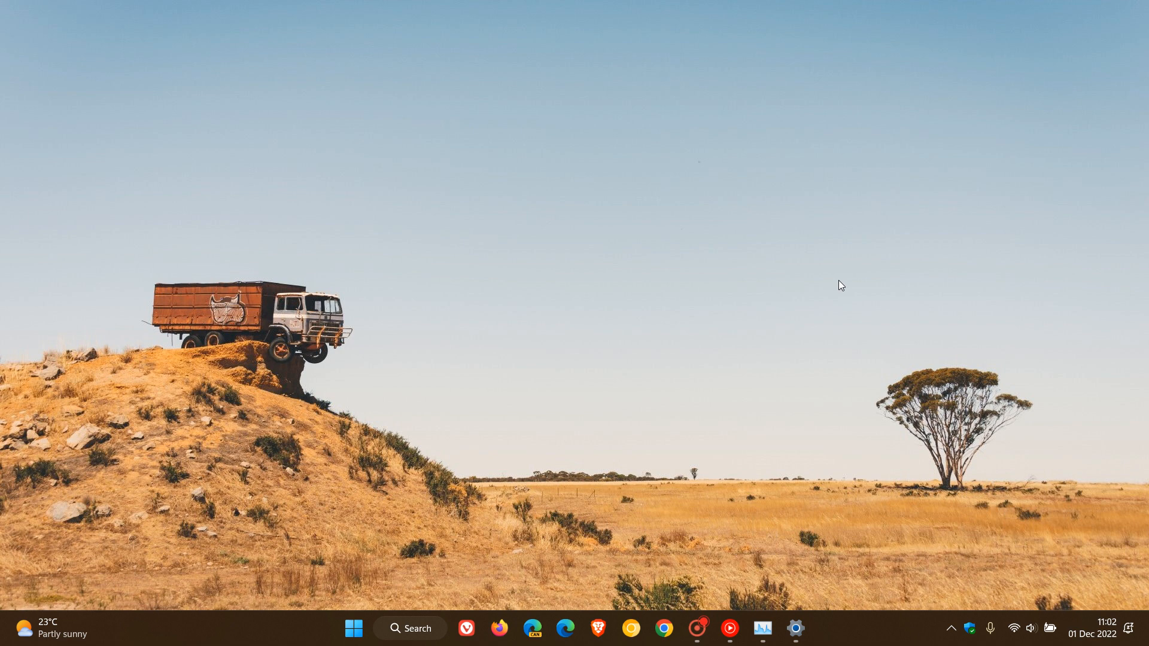
mouse_move(568, 135)
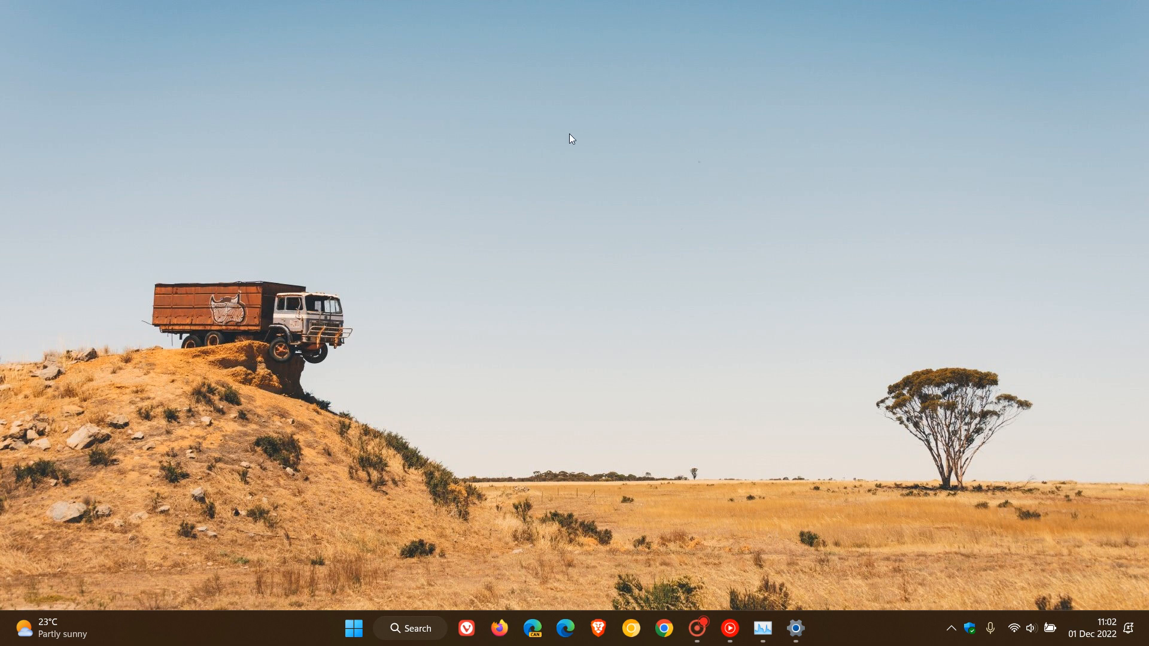
mouse_move(776, 319)
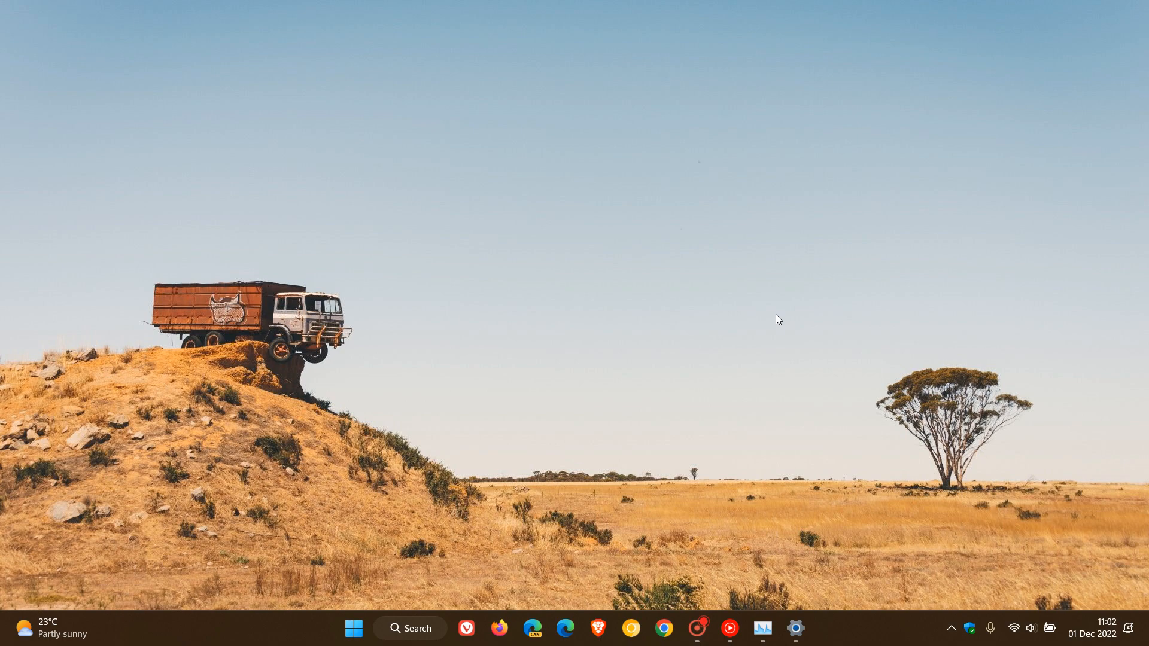